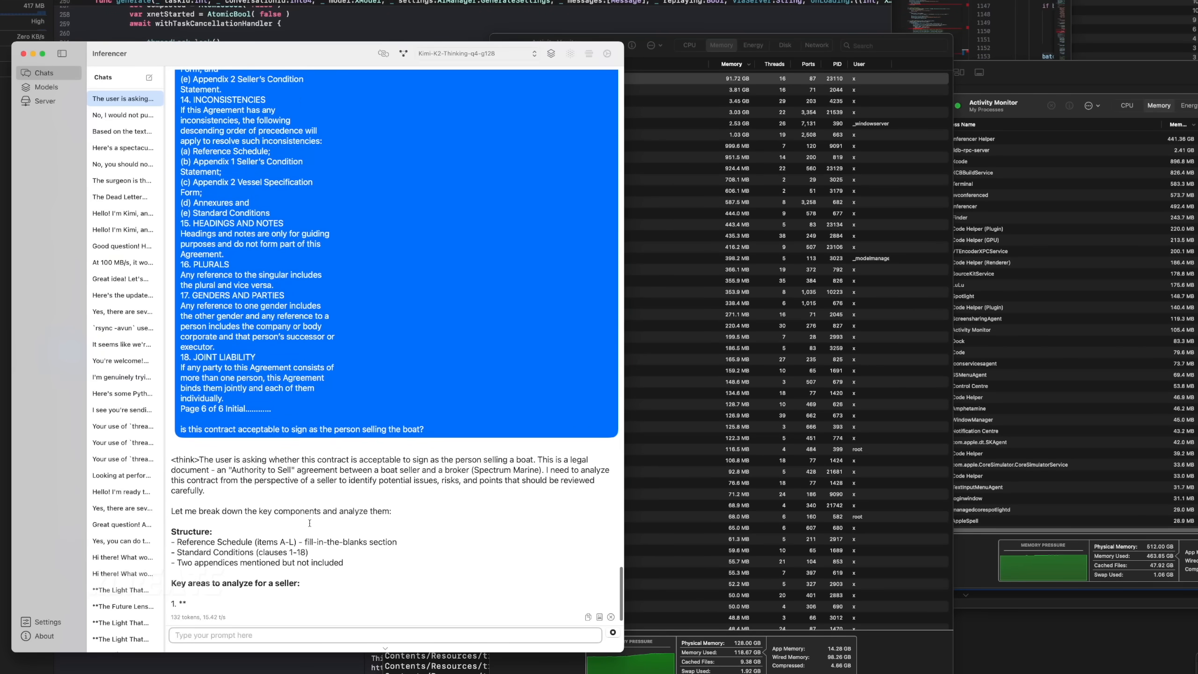
Switch from the boat contract analysis to the fourth saved conversation in the Chats sidebar.
{"action": "scroll", "scroll_direction": "down", "scroll_amount": 3}
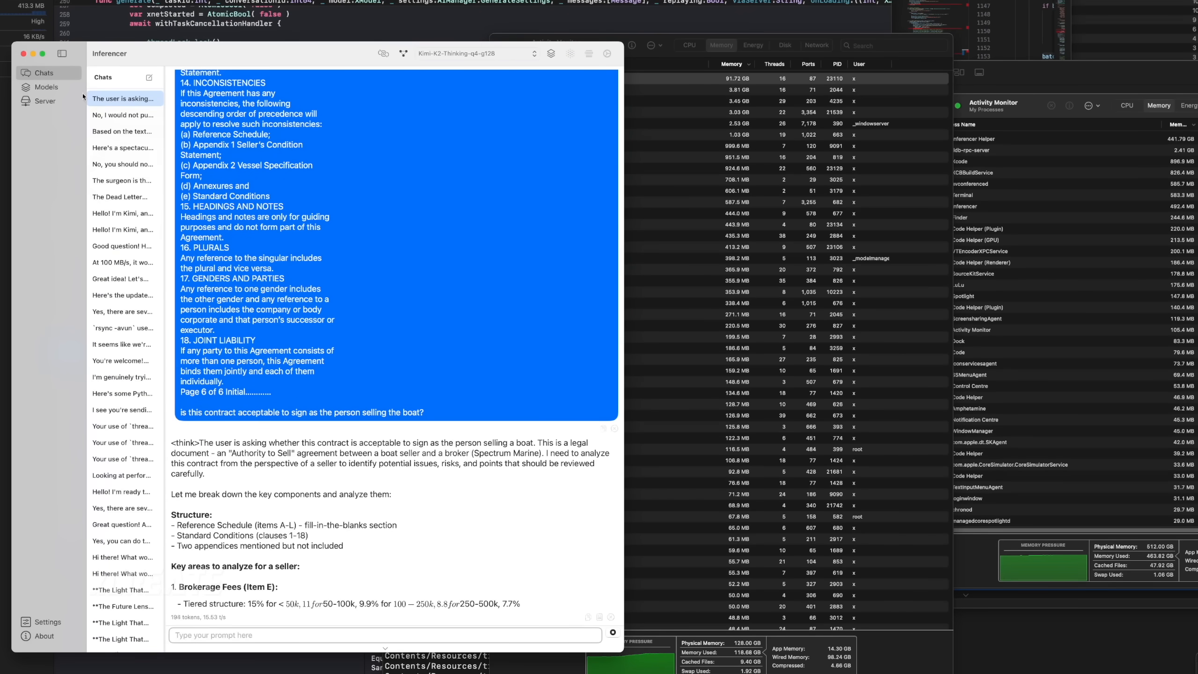
{"action": "left_click", "coordinate": [123, 148]}
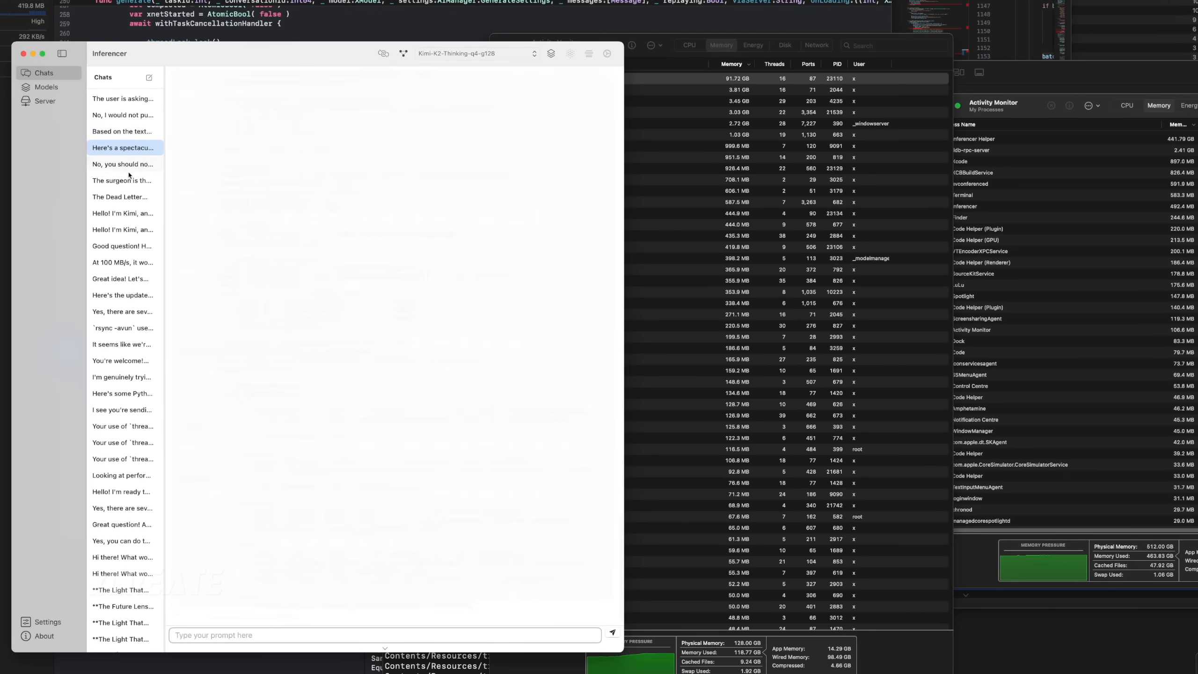